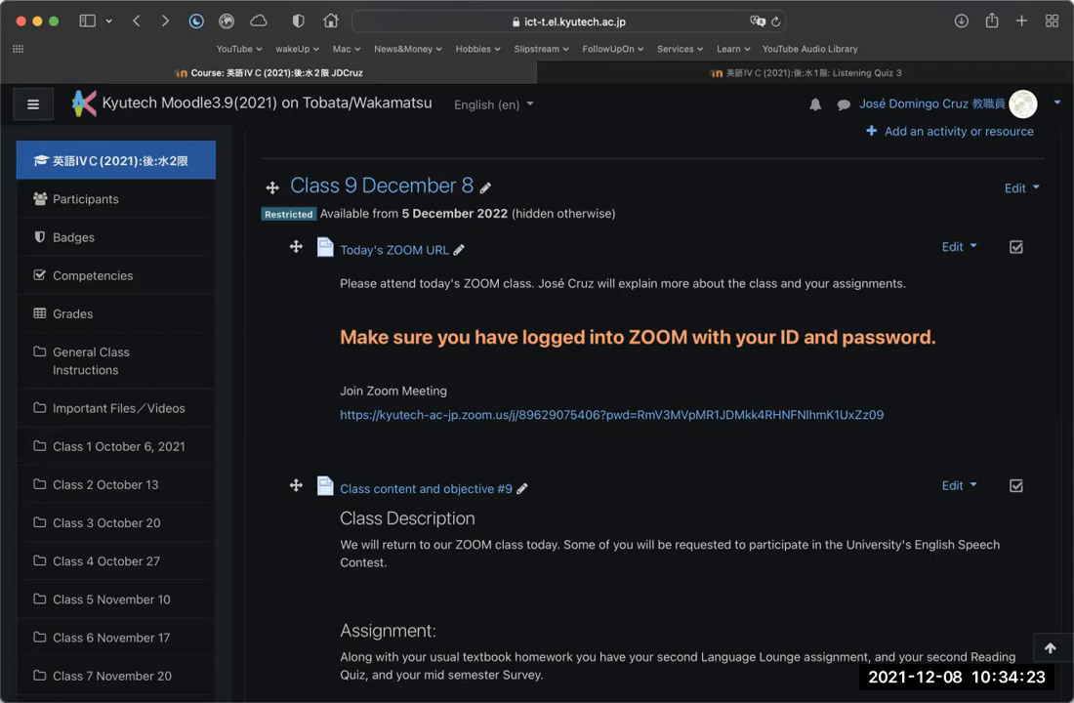
mouse_move(718, 348)
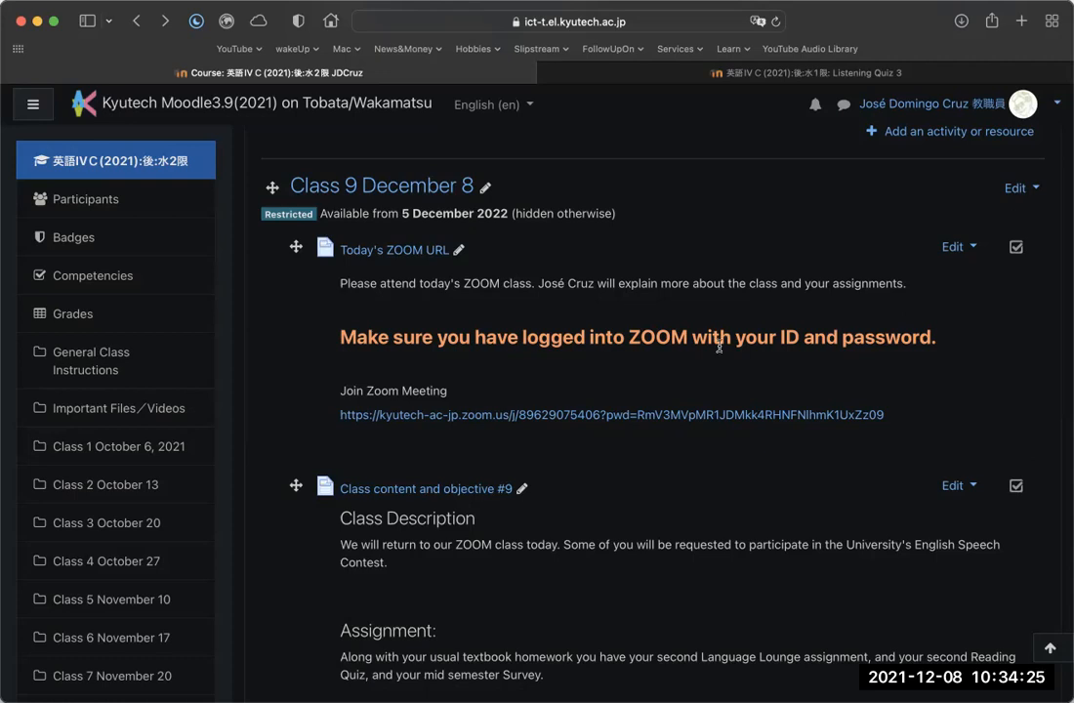
Step: Highlight 'We will return to our ZOOM class today.' in the Class 9 description
double_click(399, 542)
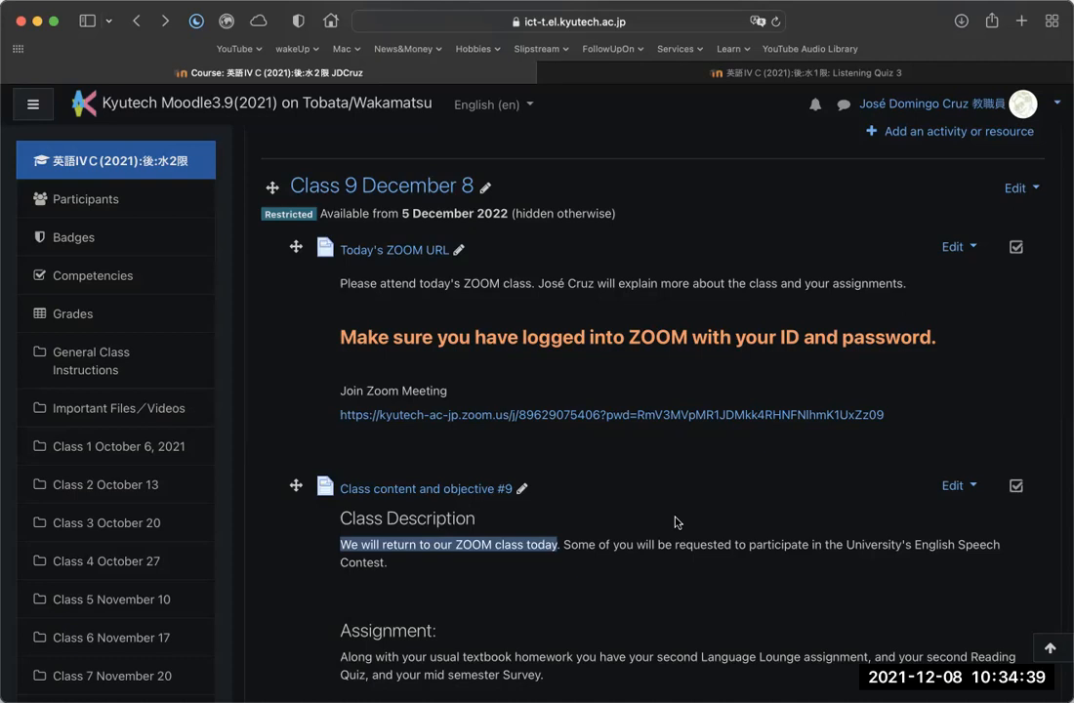
mouse_move(672, 524)
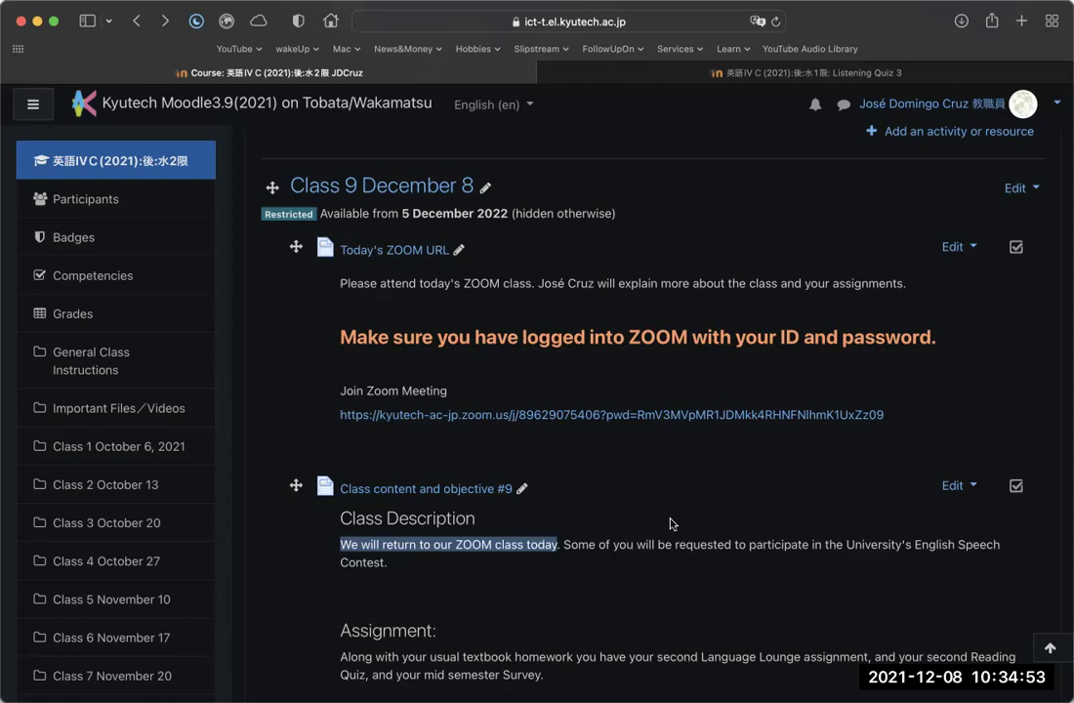
mouse_move(688, 512)
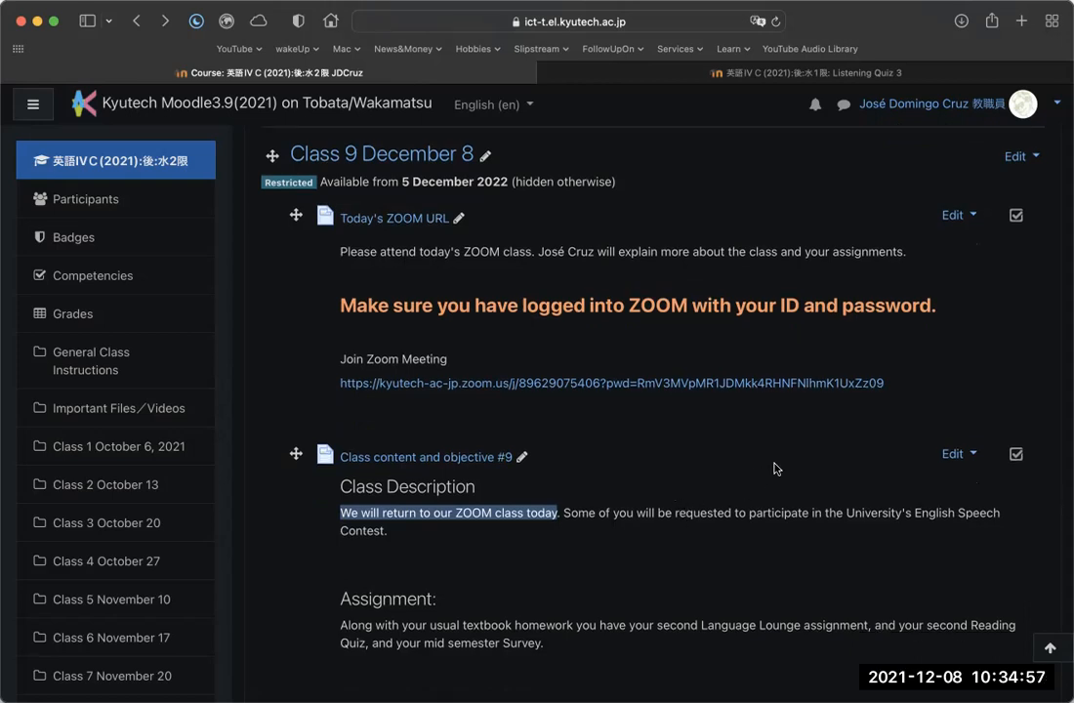
Step: Scroll to Language Lounge Activity #2 and highlight its 'December 22' due date
scroll("down", 3)
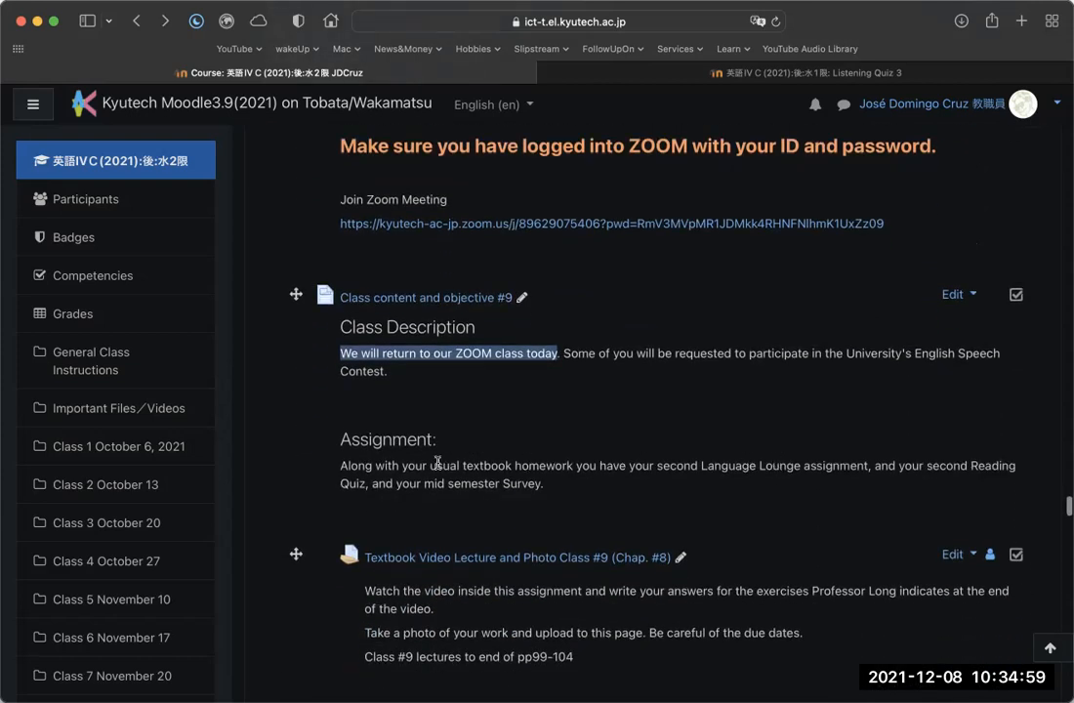
scroll("down", 3)
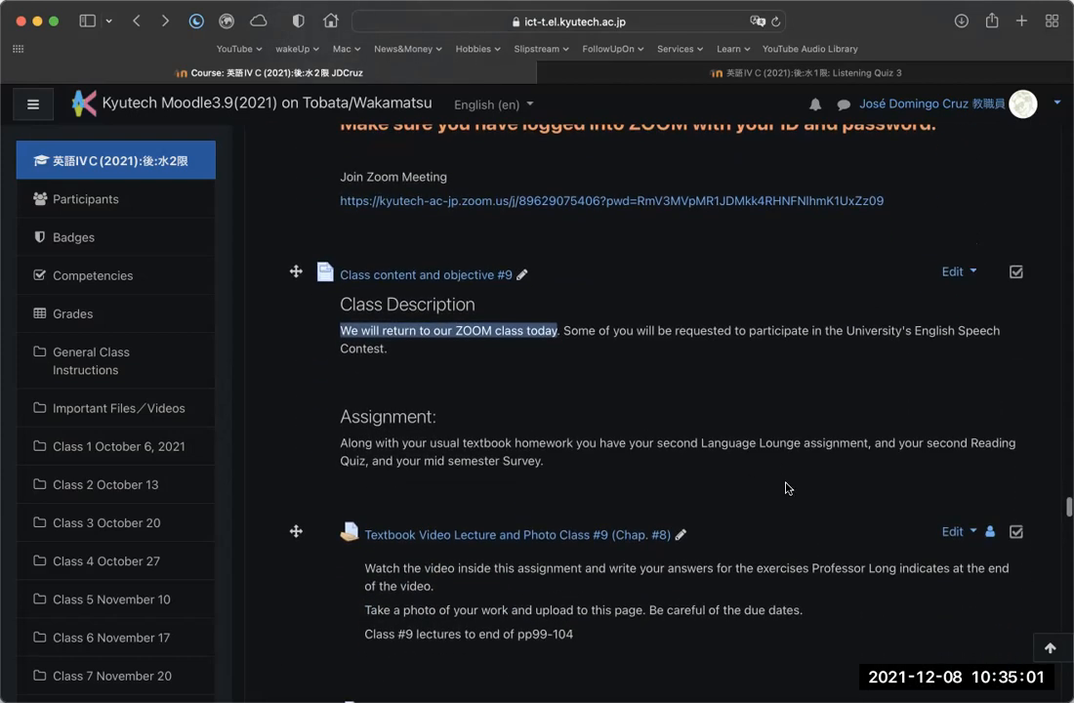
scroll("down", 3)
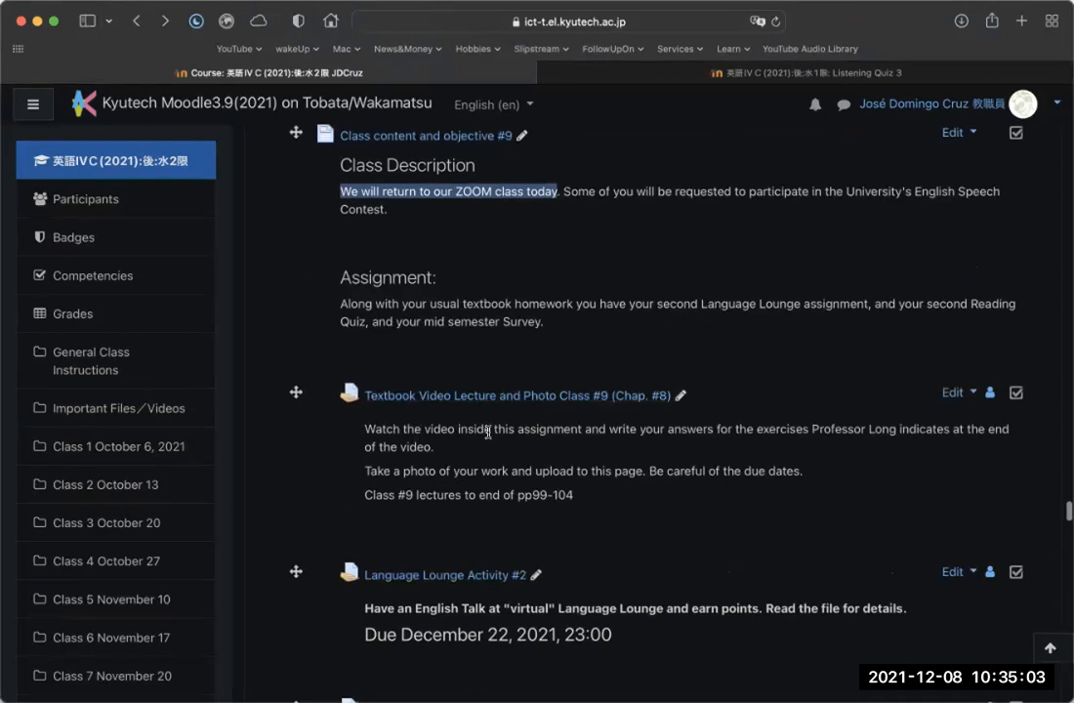
mouse_move(367, 340)
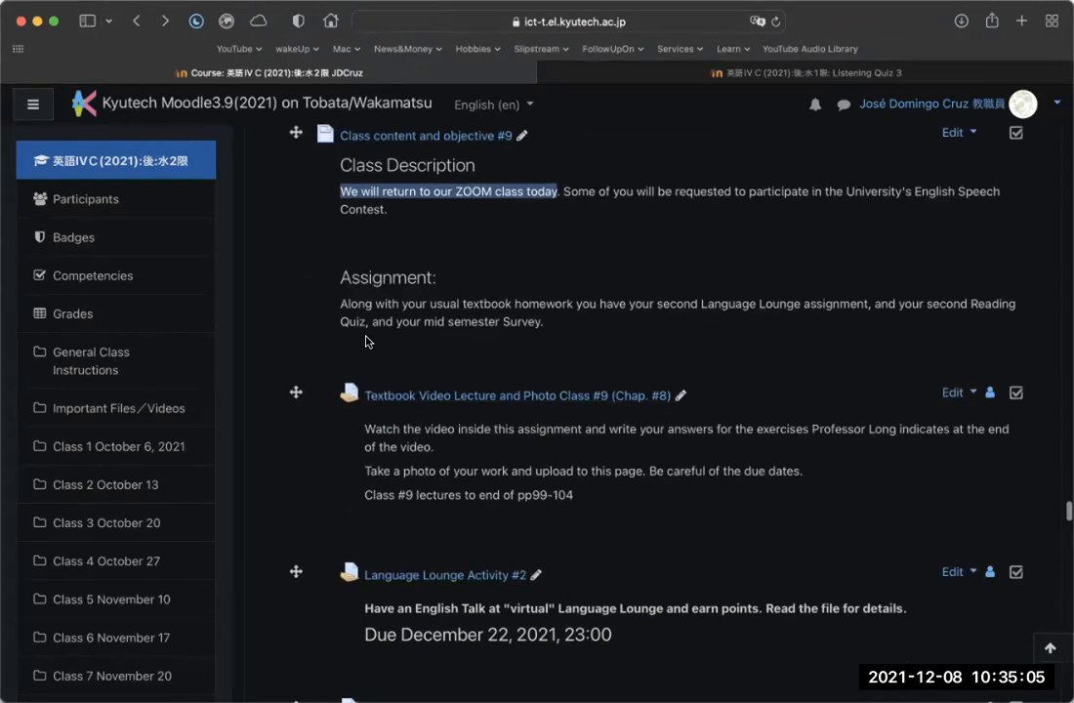
mouse_move(729, 450)
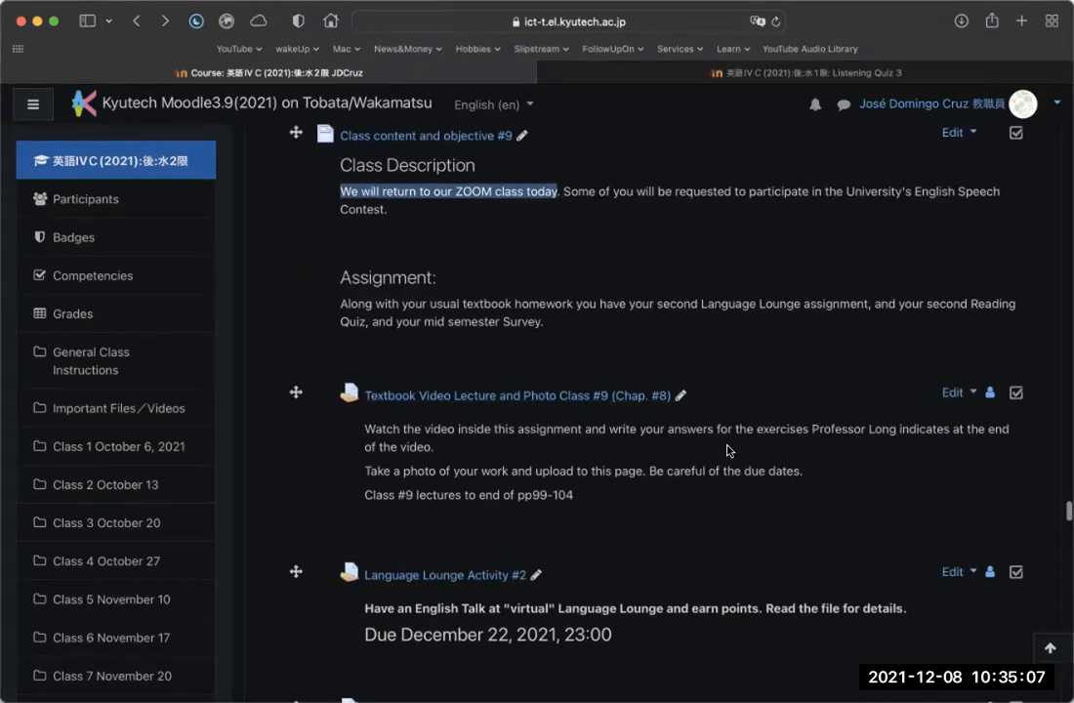
scroll("down", 3)
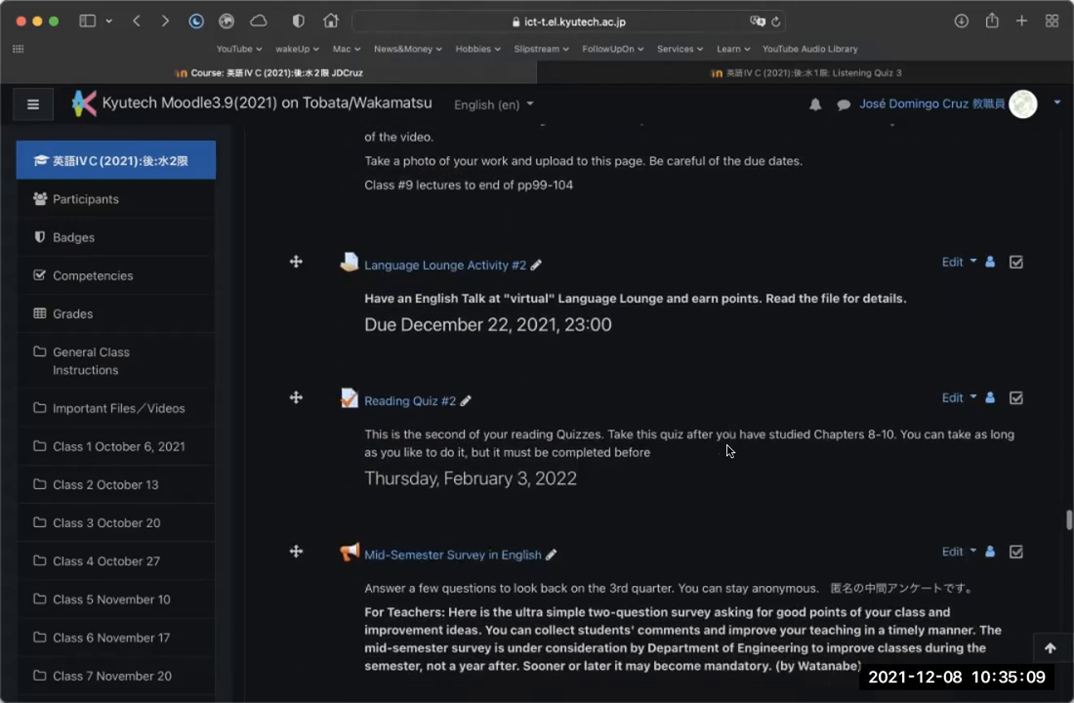
scroll("down", 3)
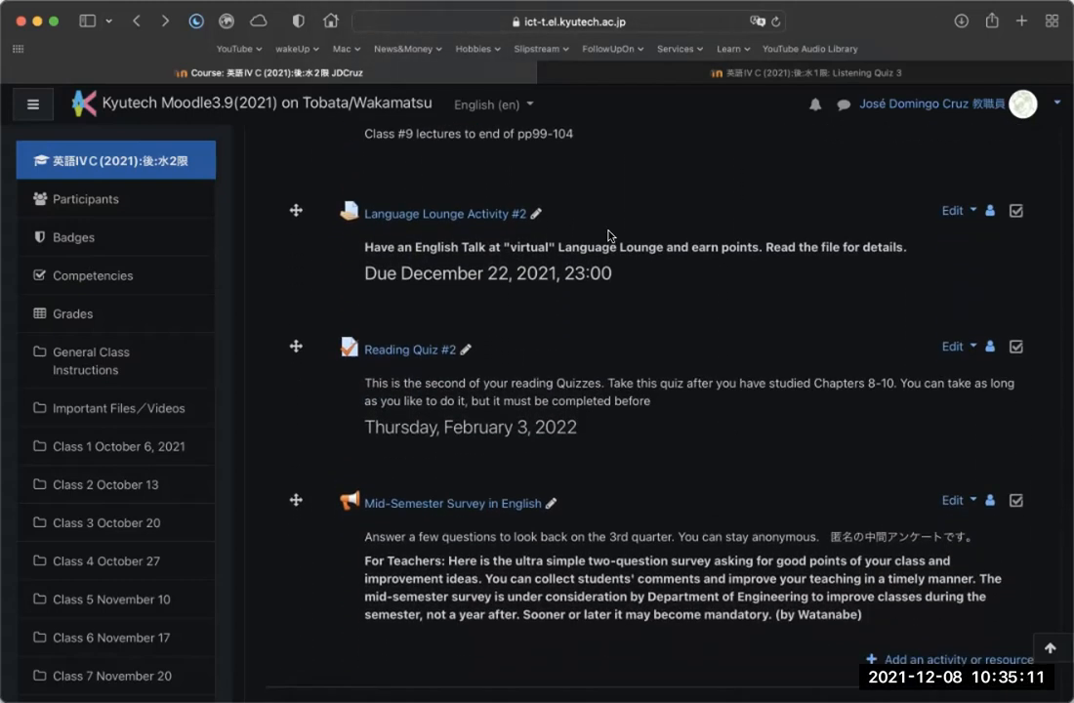
mouse_move(418, 221)
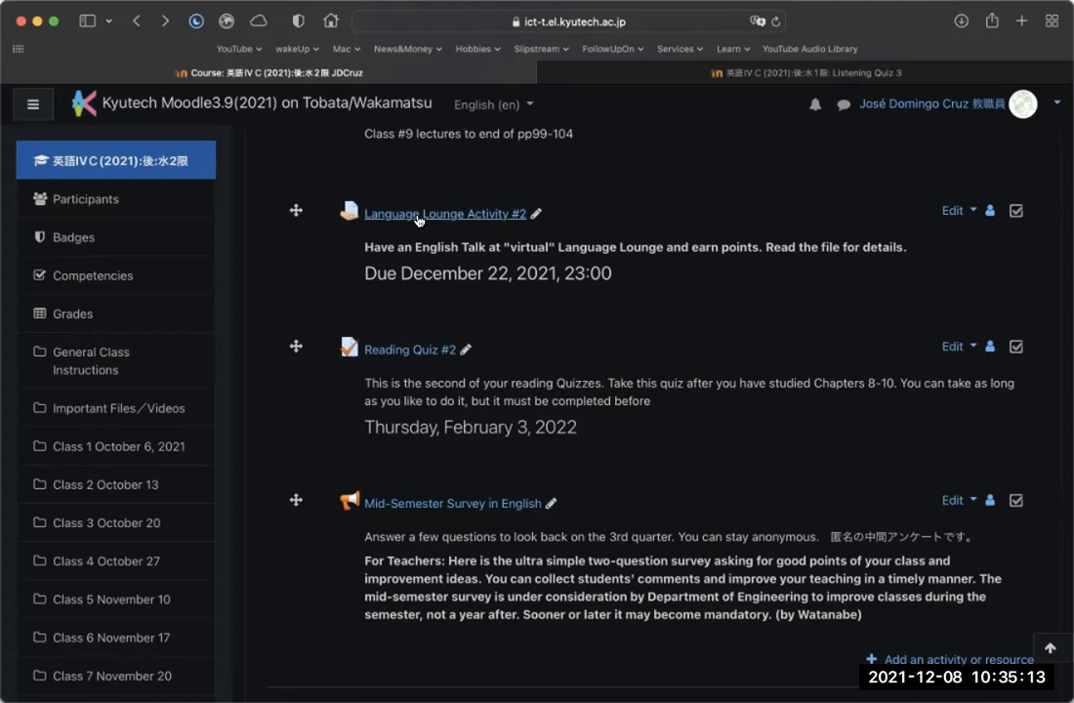
mouse_move(734, 203)
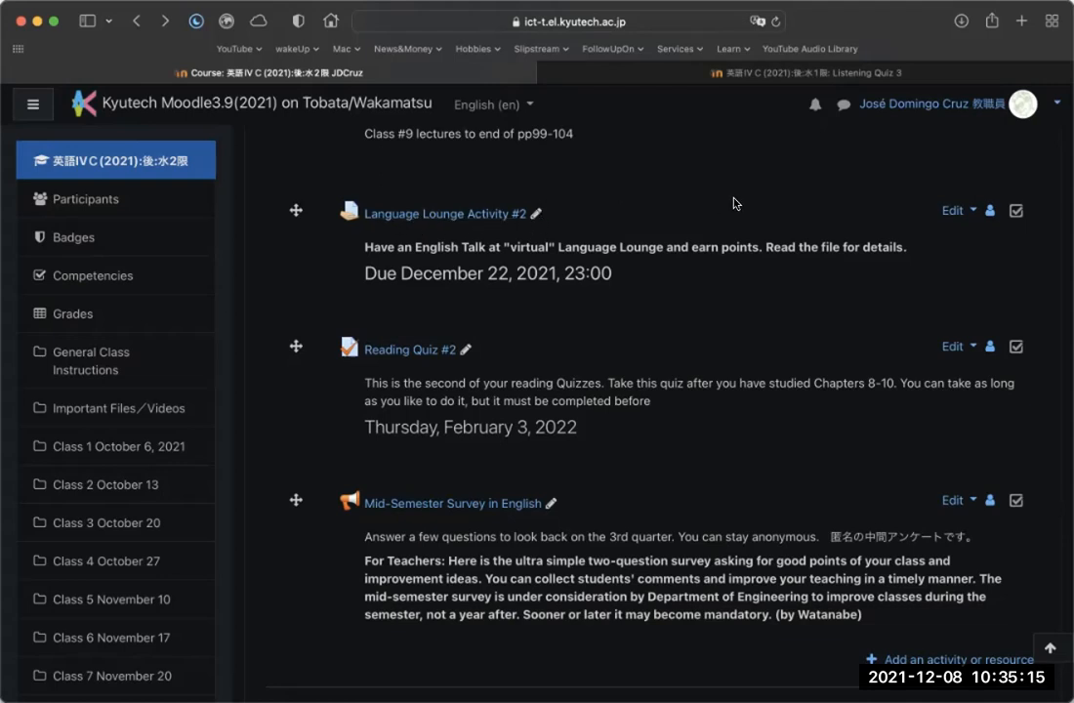
mouse_move(482, 273)
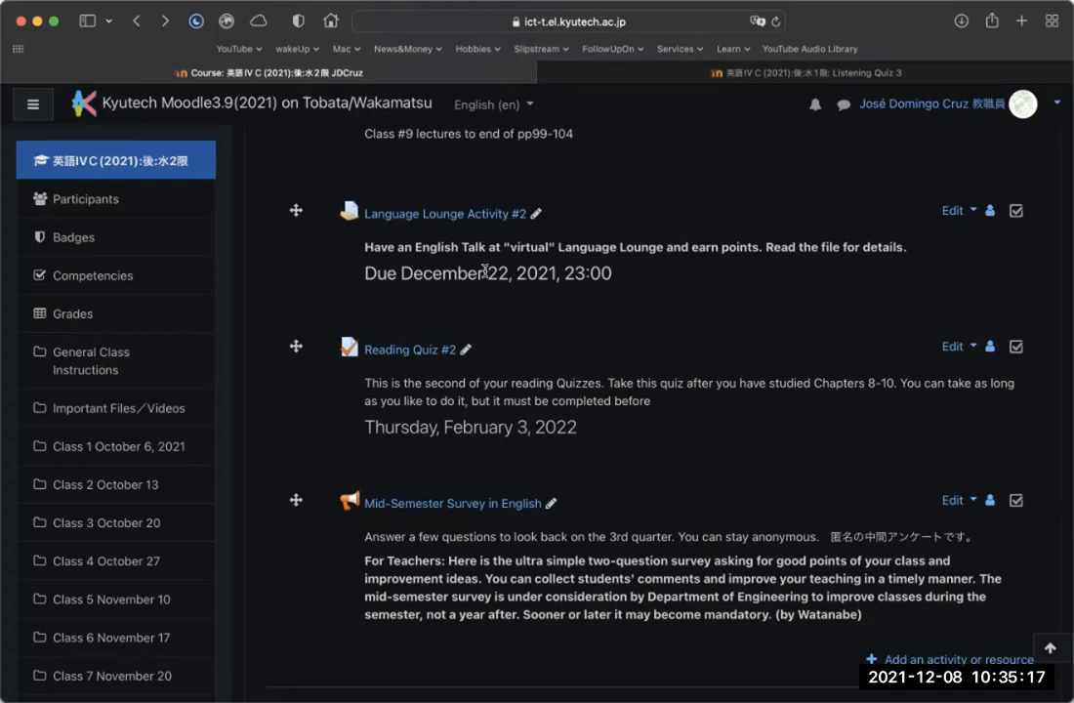
mouse_move(645, 219)
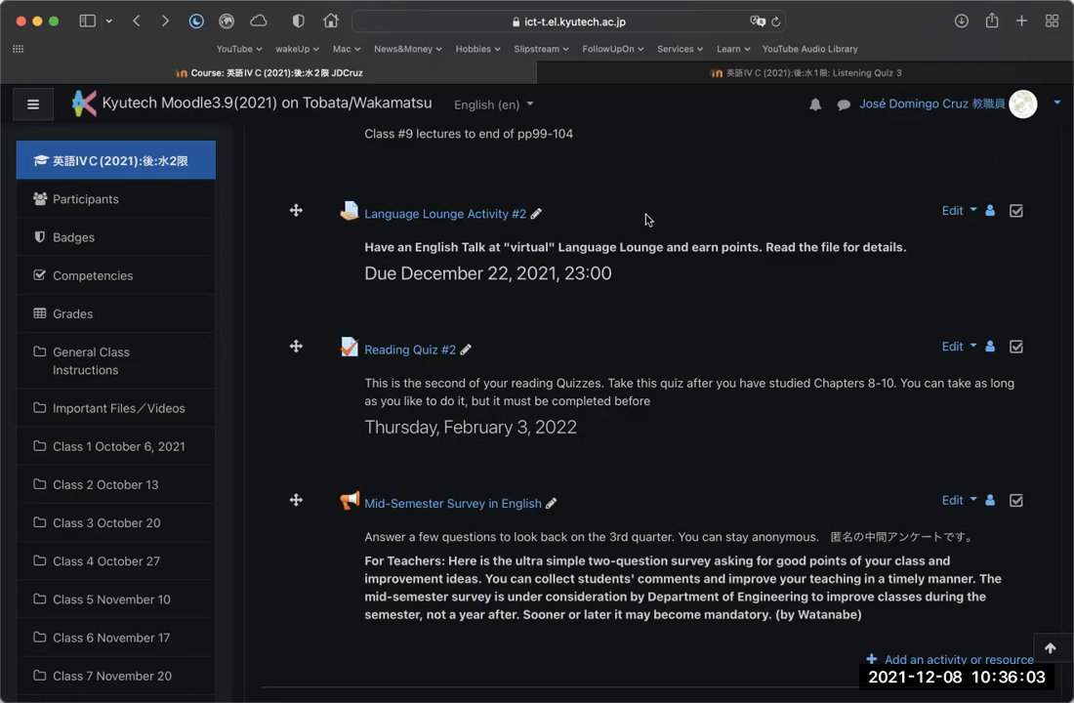
mouse_move(449, 273)
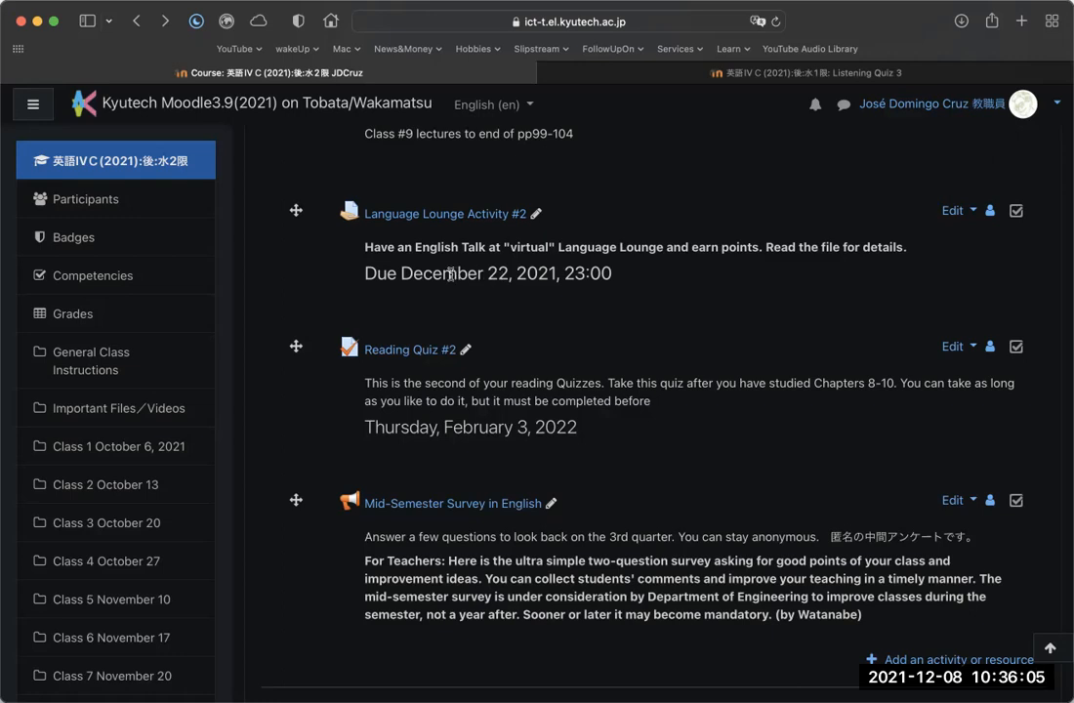
double_click(451, 273)
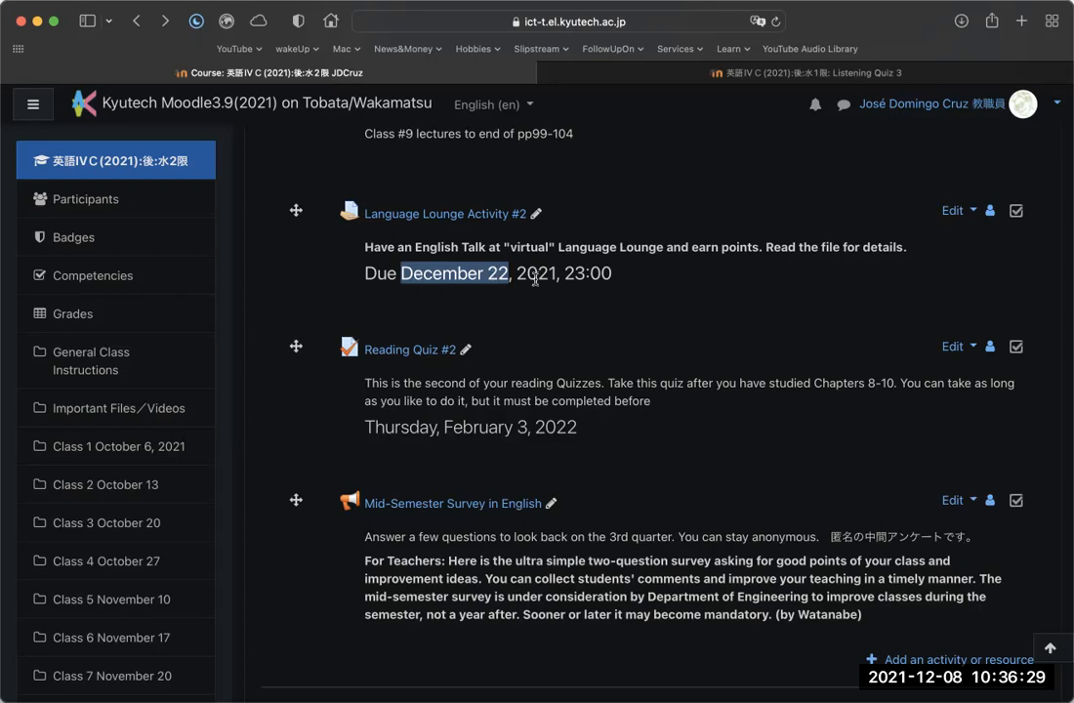
mouse_move(746, 344)
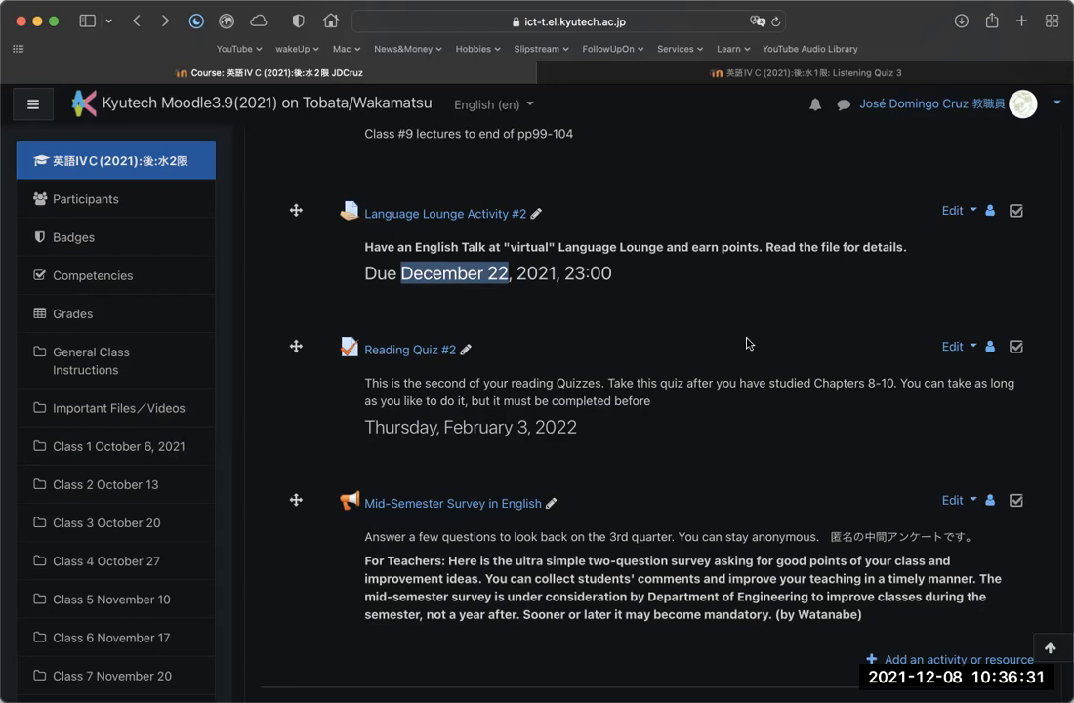
Step: Highlight the 'February 3' date of Reading Quiz #2, then continue toward the survey
scroll("down", 3)
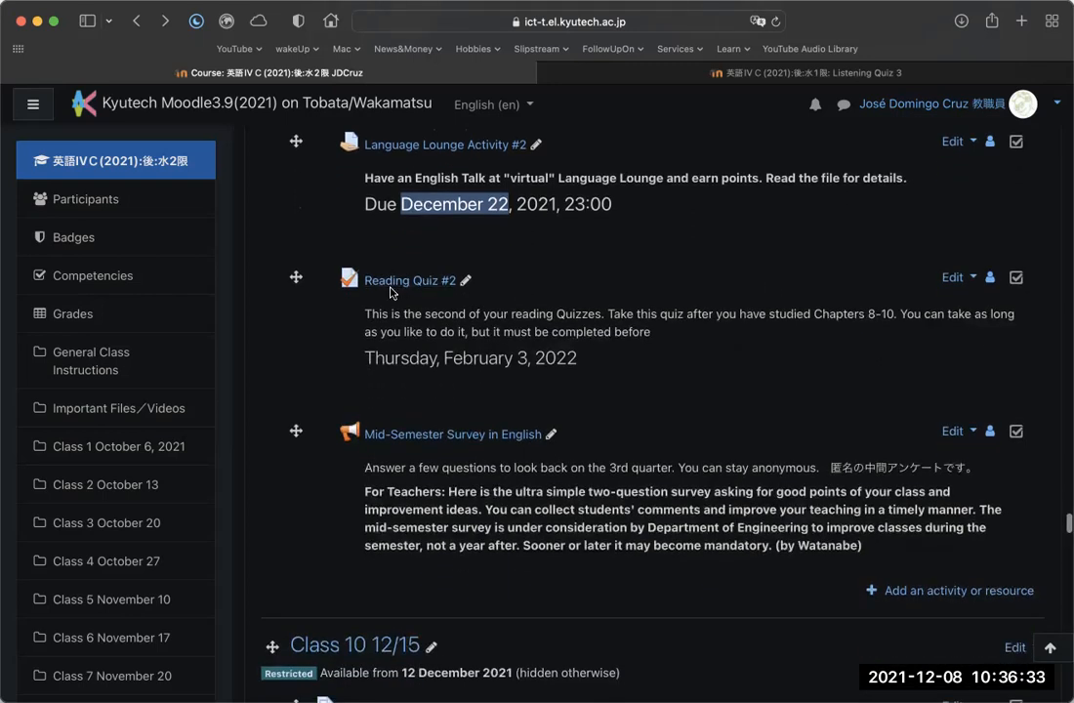
mouse_move(621, 336)
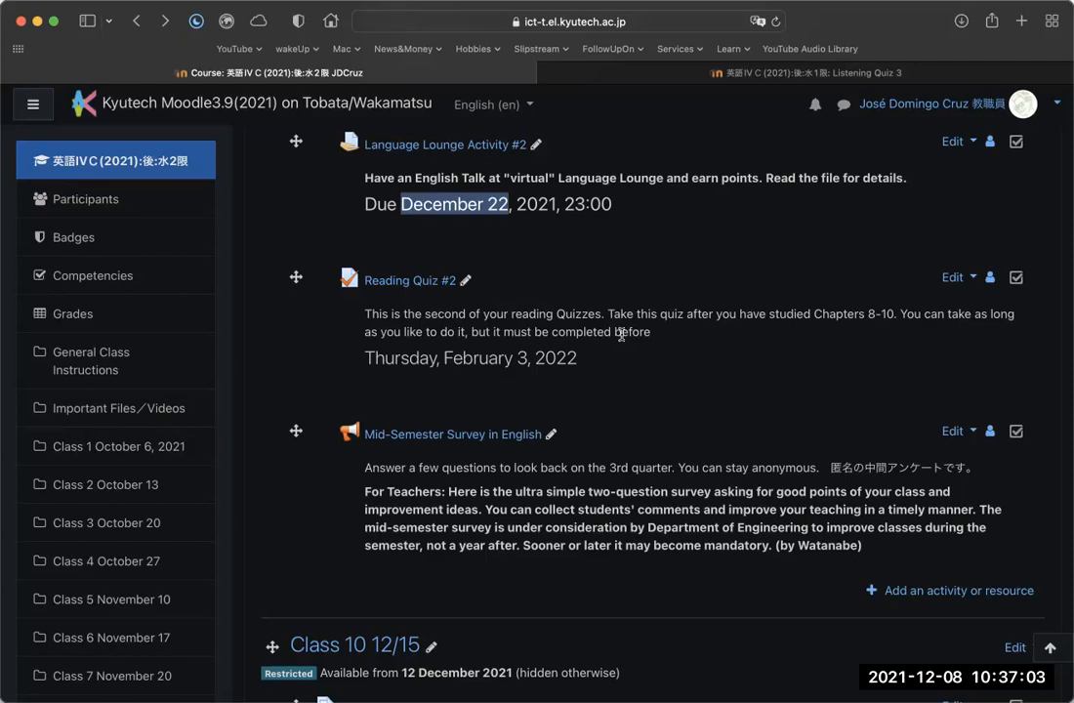
mouse_move(515, 355)
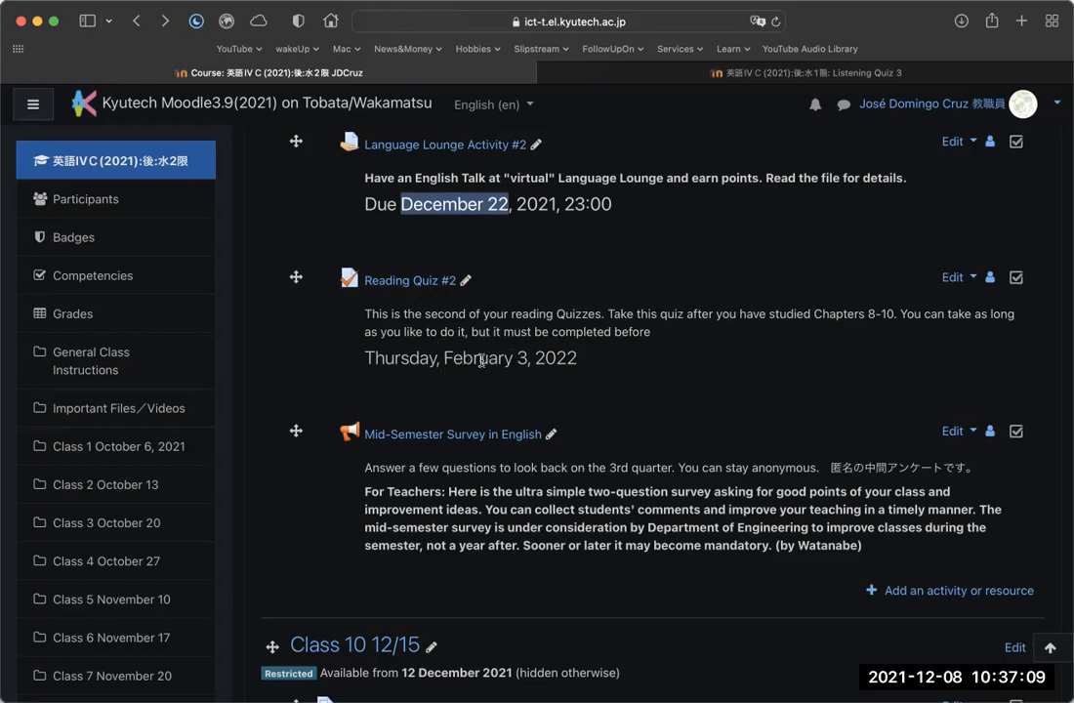
mouse_move(453, 365)
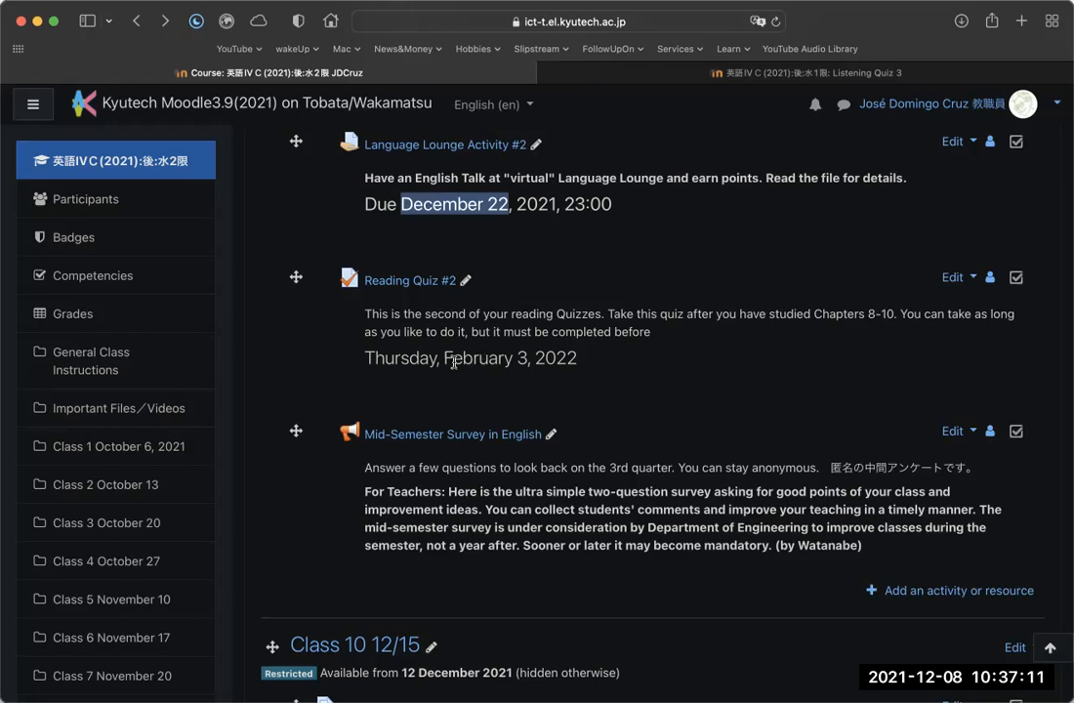
double_click(481, 357)
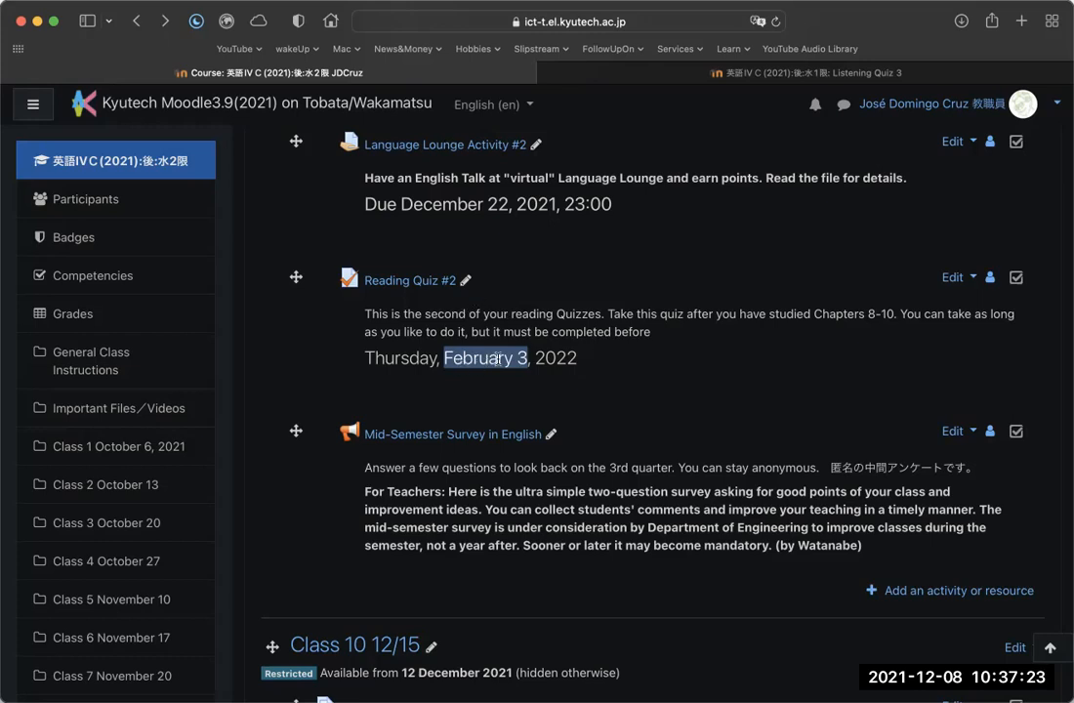
scroll("down", 3)
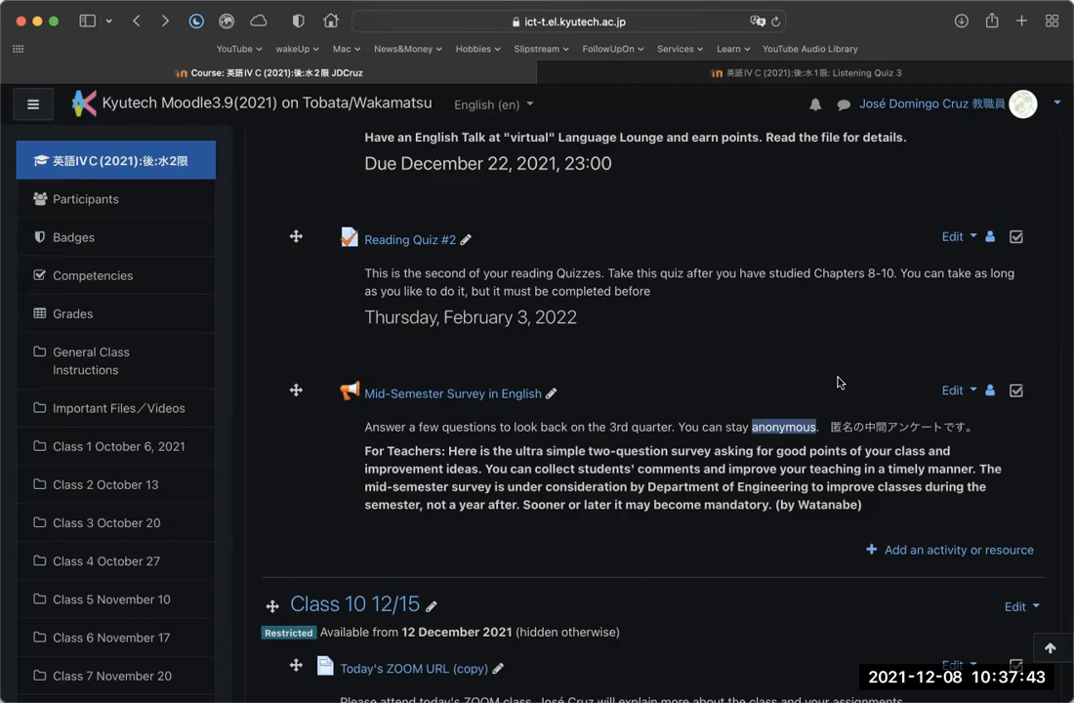
mouse_move(586, 504)
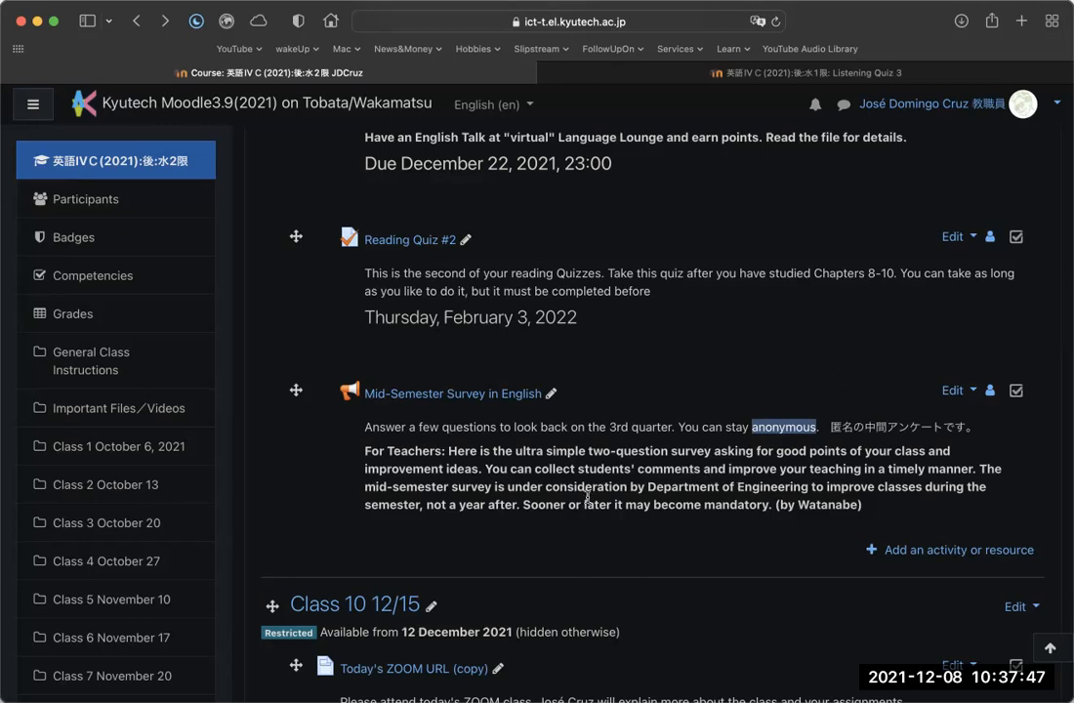
mouse_move(896, 455)
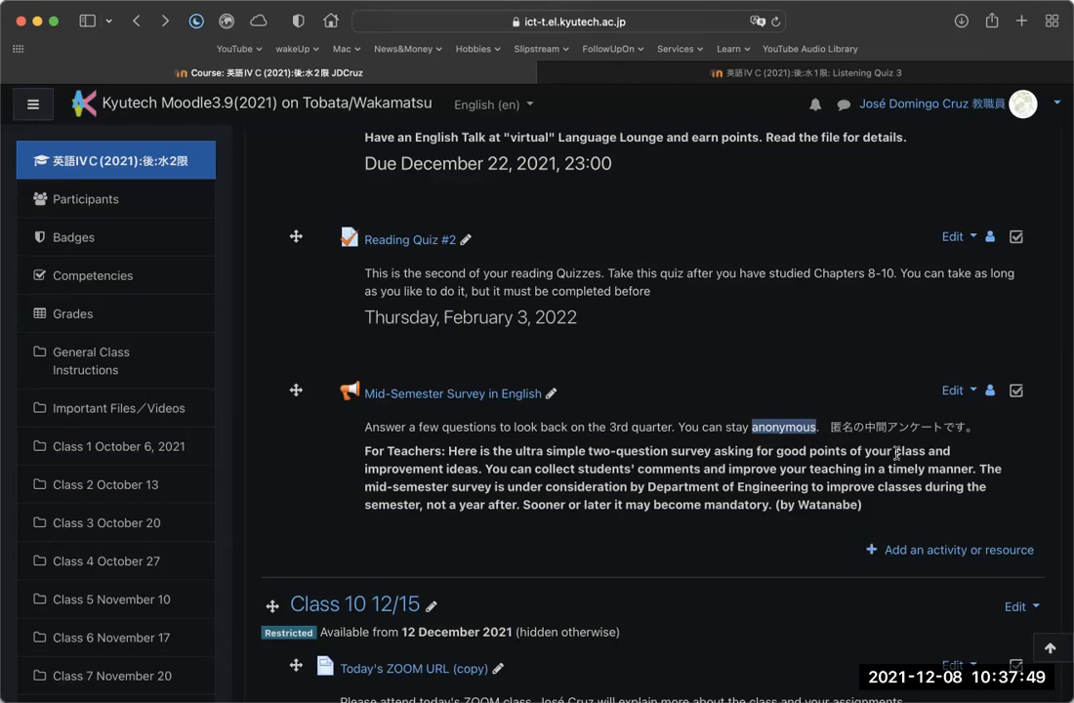
mouse_move(646, 348)
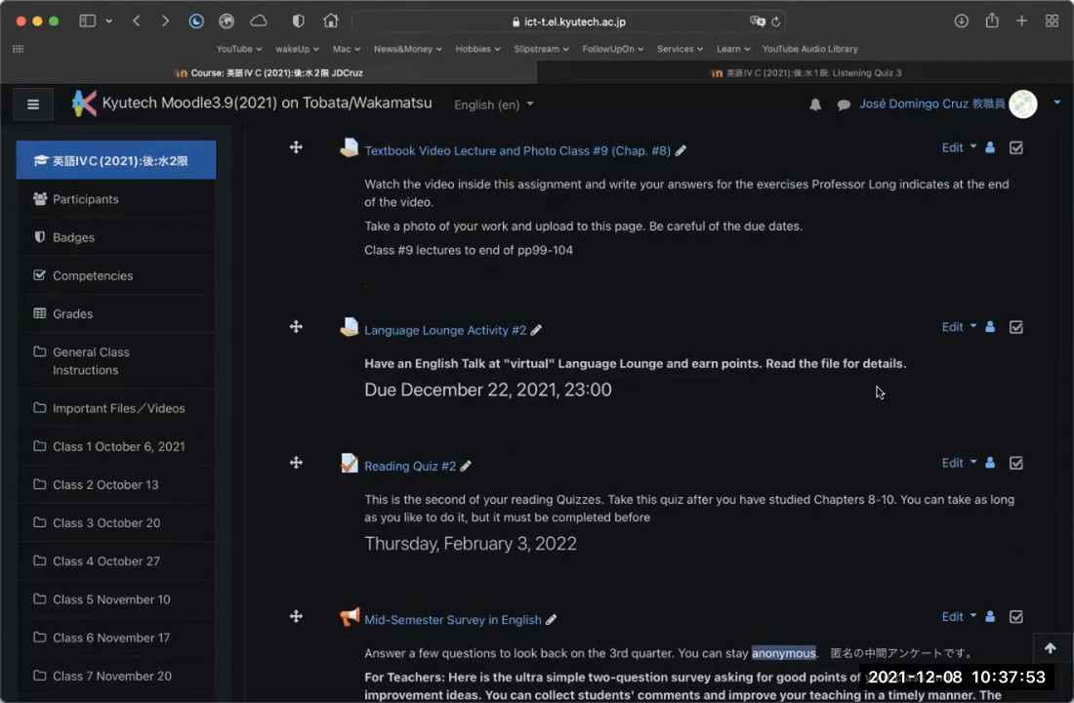
mouse_move(873, 379)
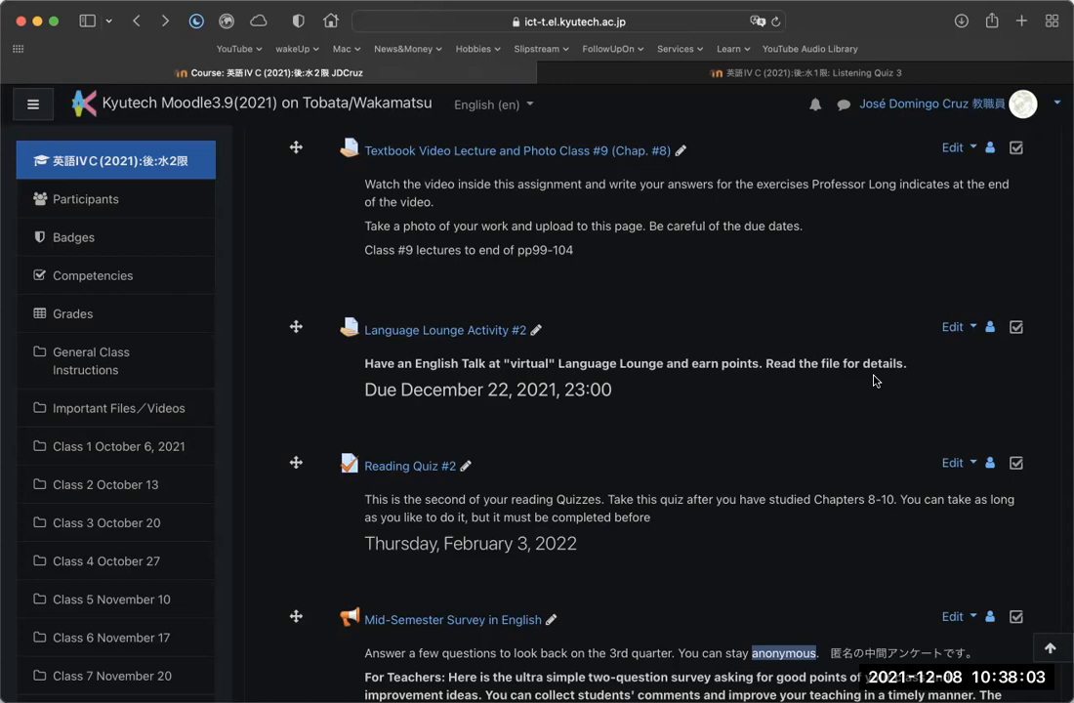
mouse_move(115, 361)
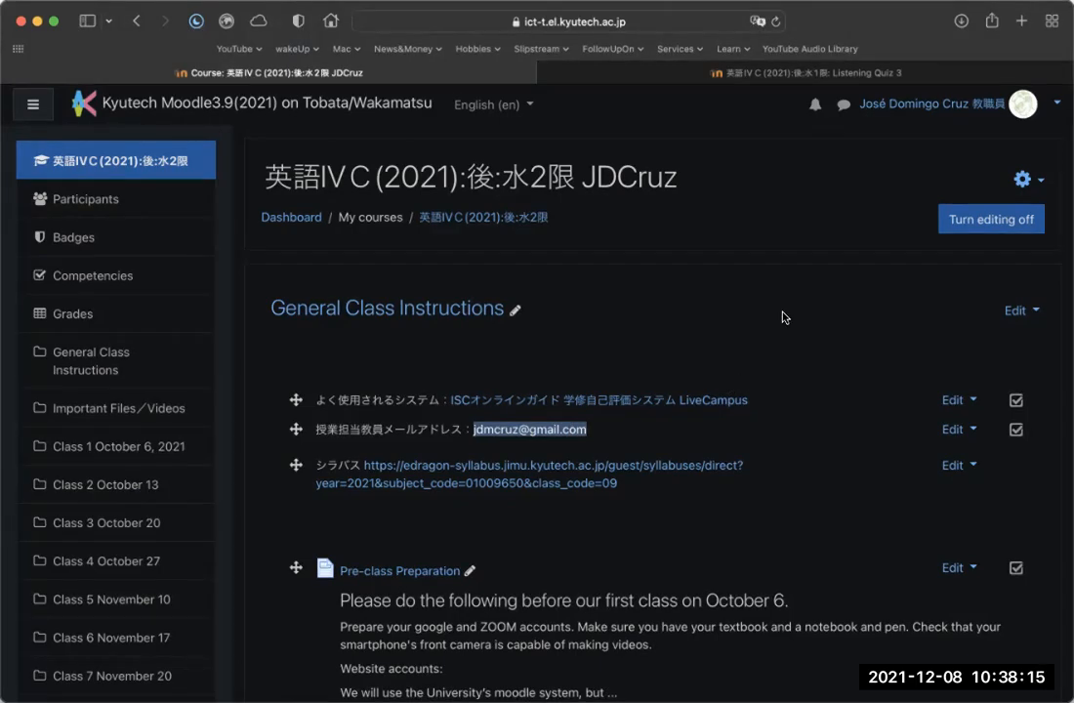
mouse_move(602, 433)
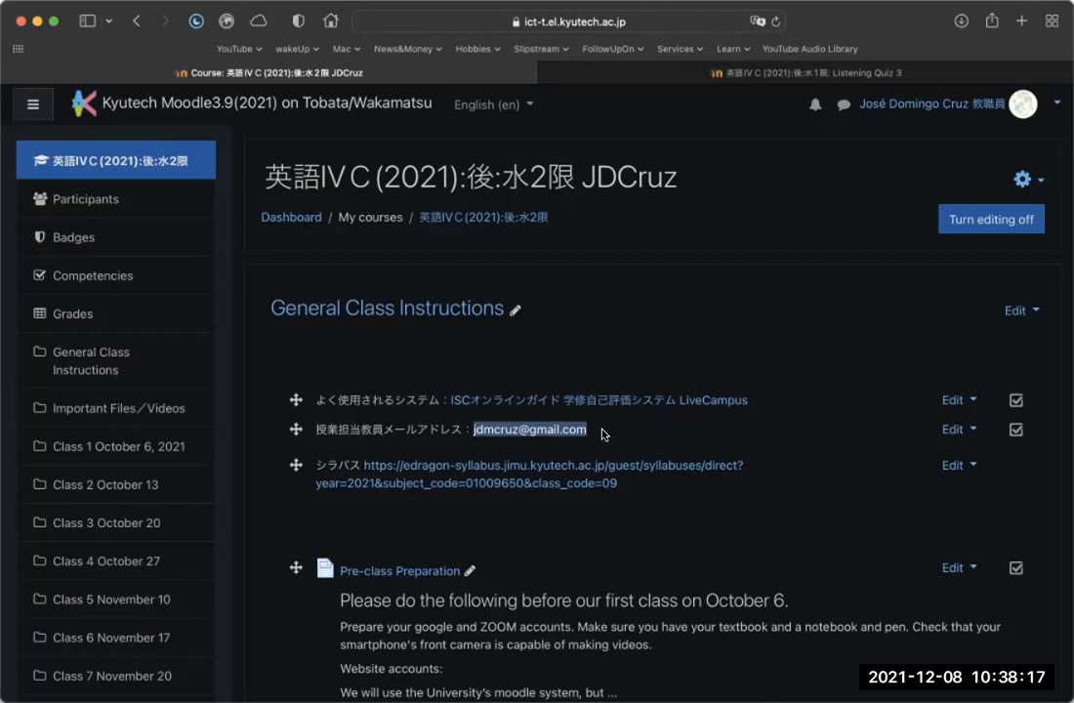
Step: Clear the highlight from the teacher's email line in General Class Instructions
left_click(844, 558)
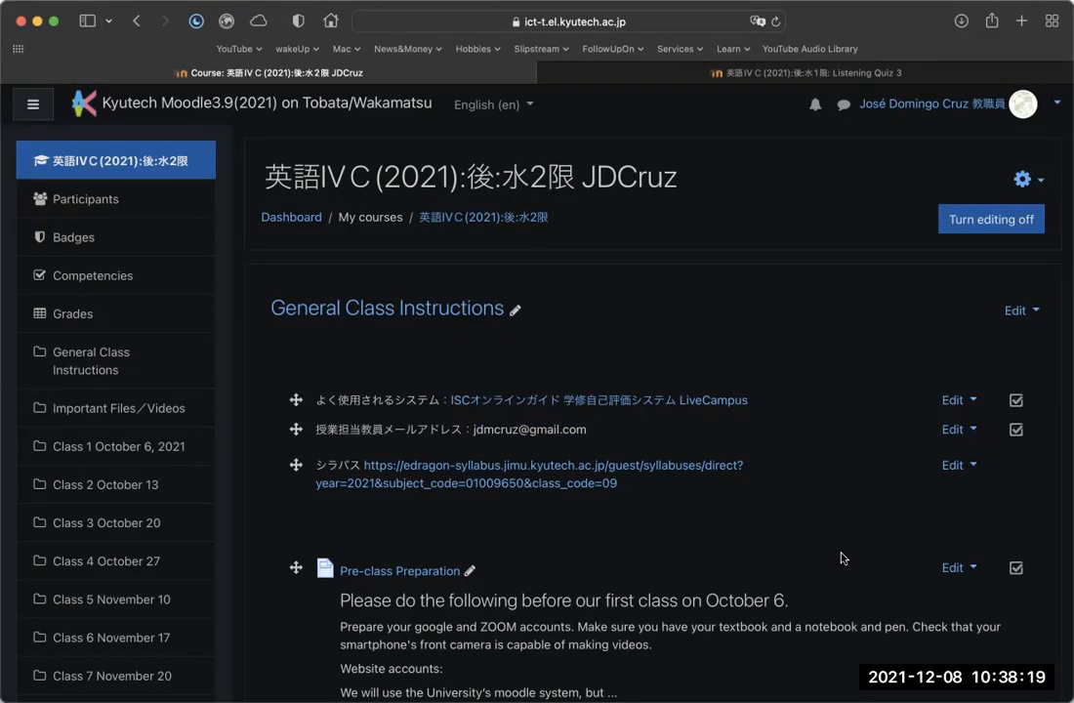